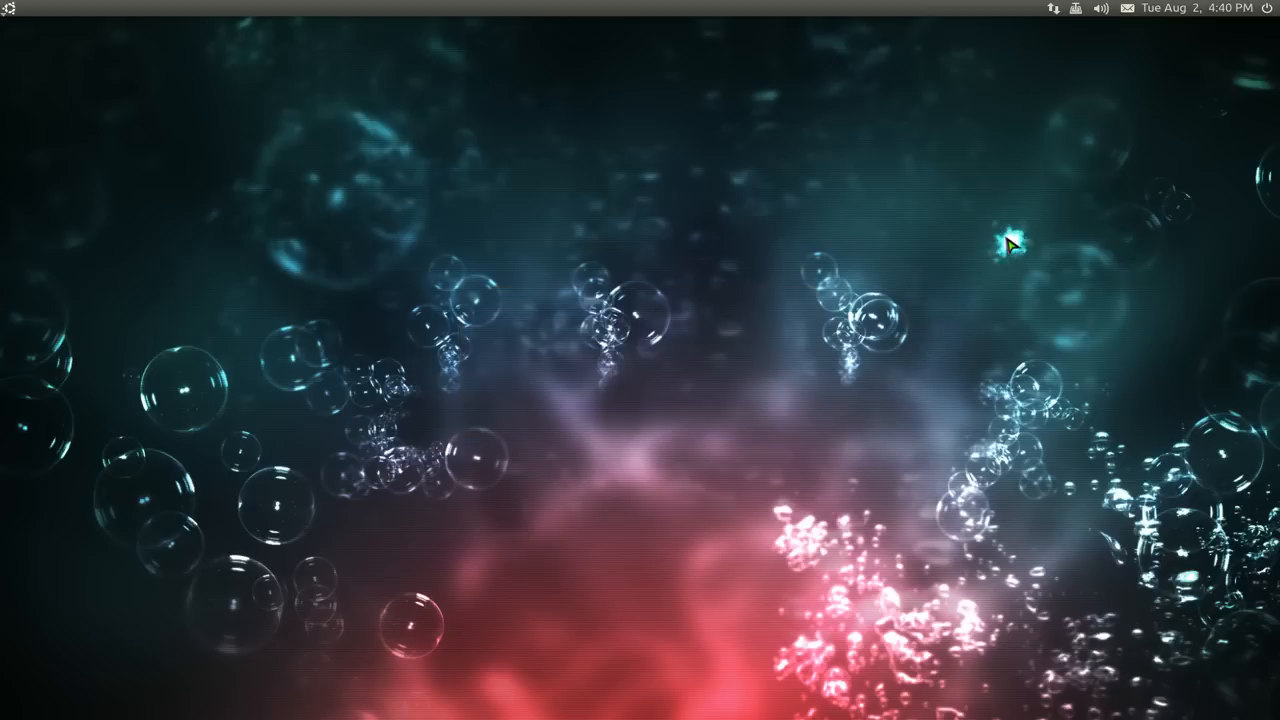
mouse_move(1045, 180)
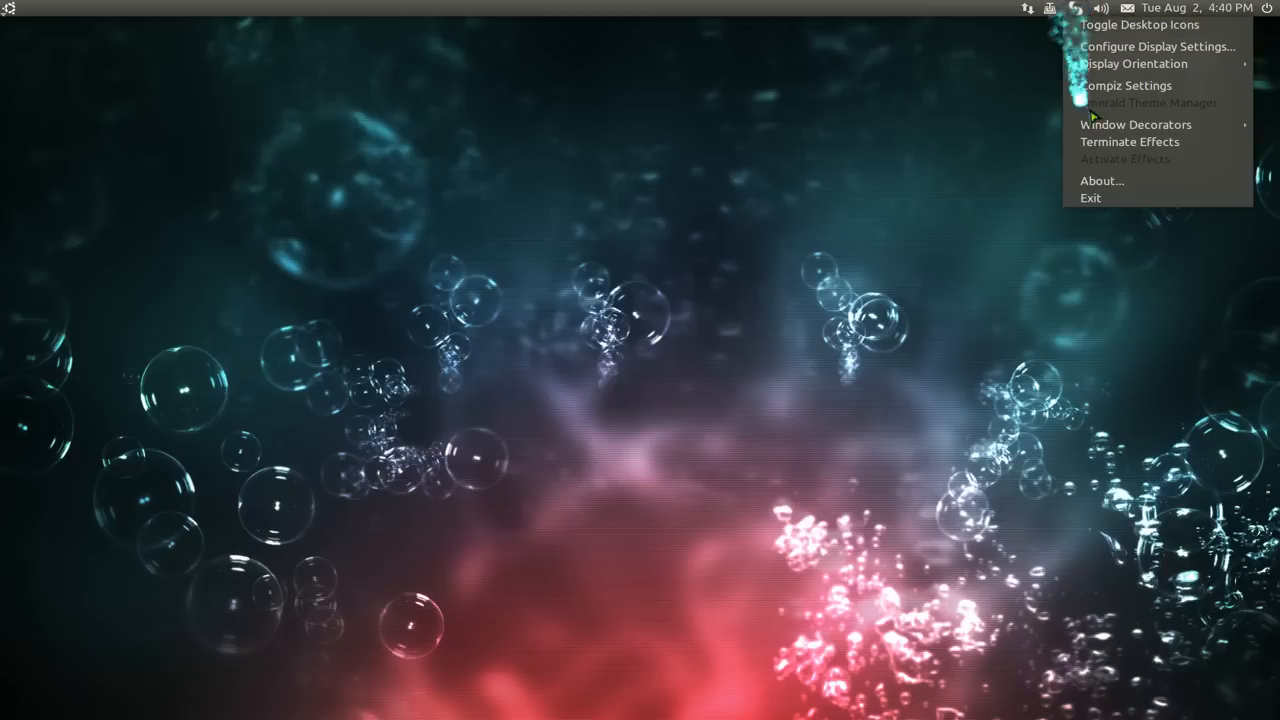
mouse_move(1108, 142)
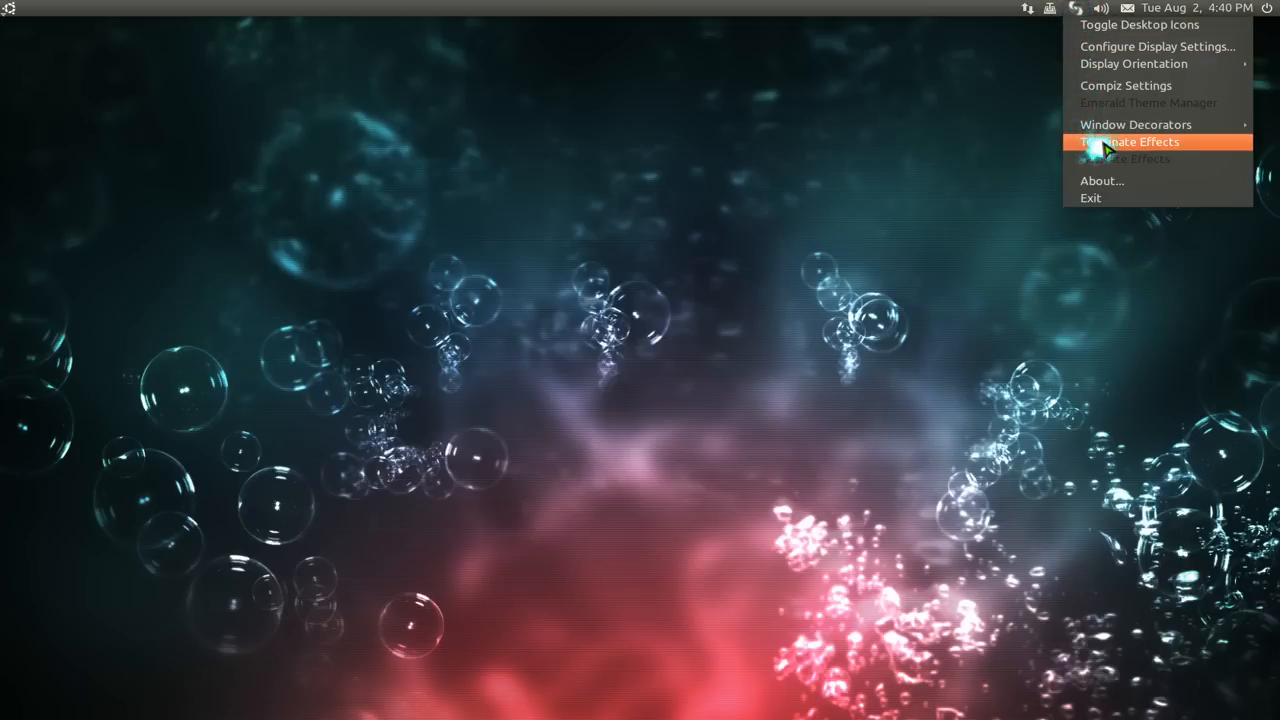
mouse_move(1205, 150)
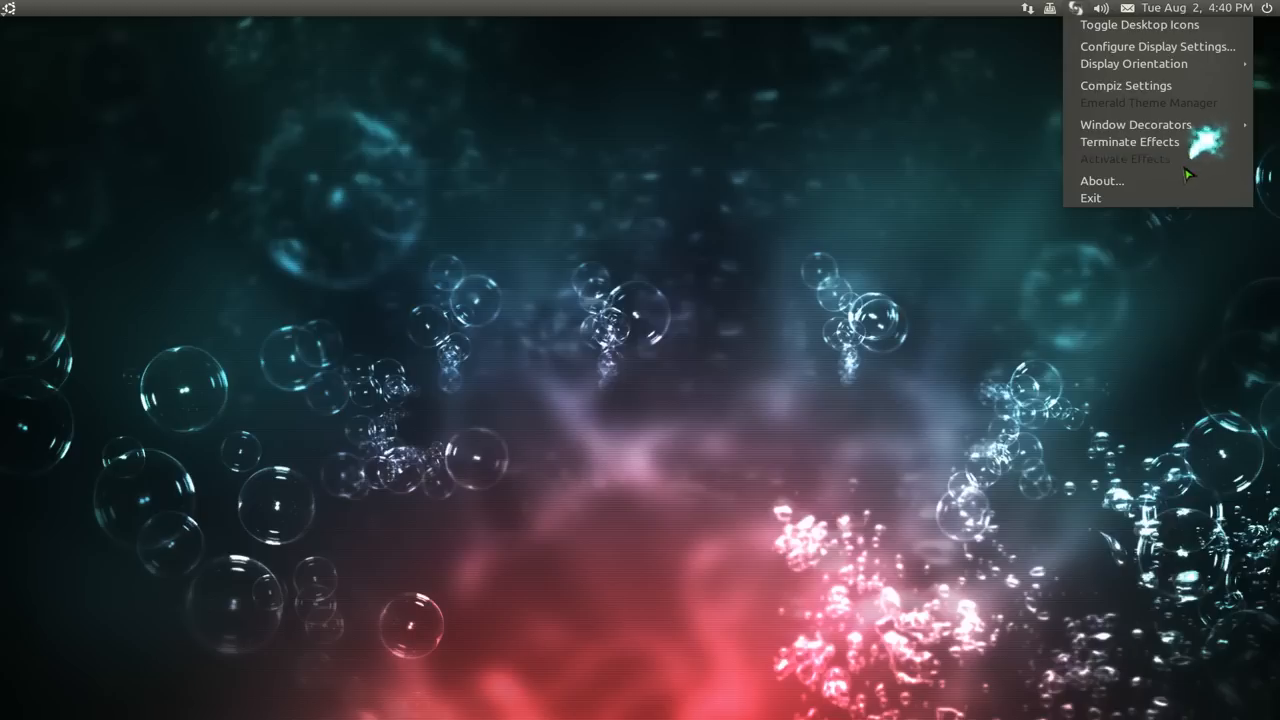
mouse_move(1135, 124)
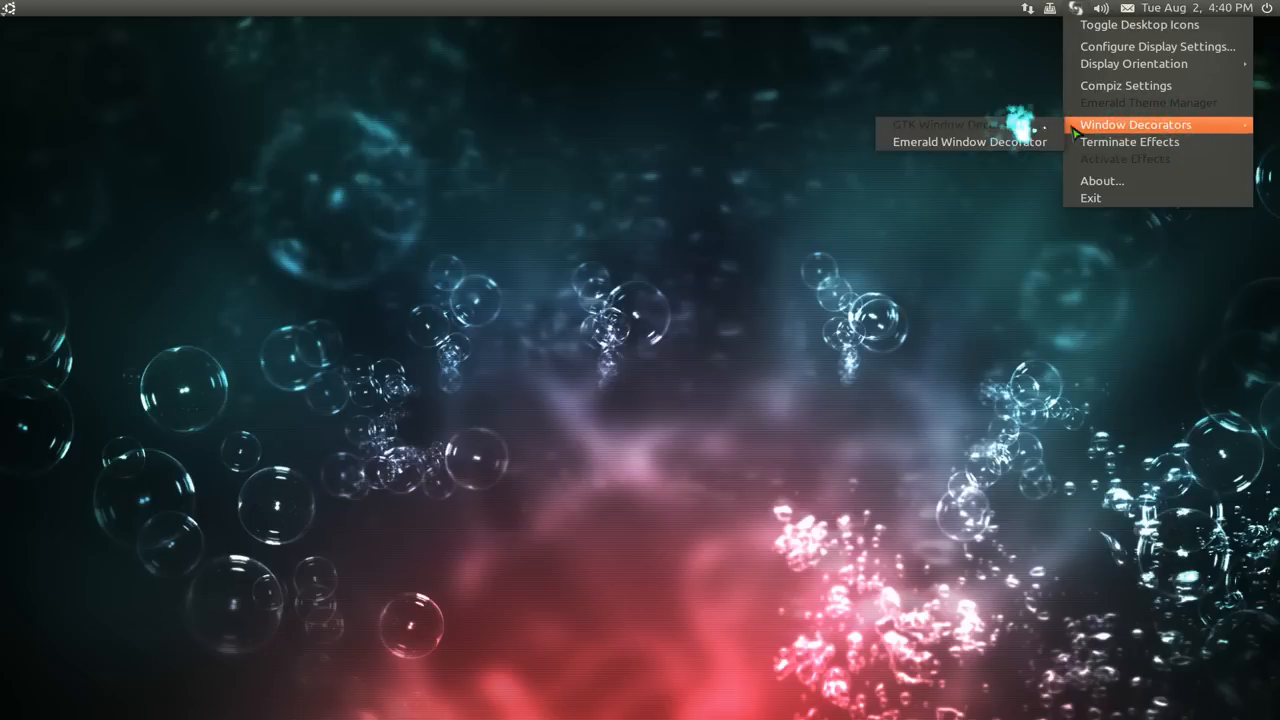
mouse_move(1125, 85)
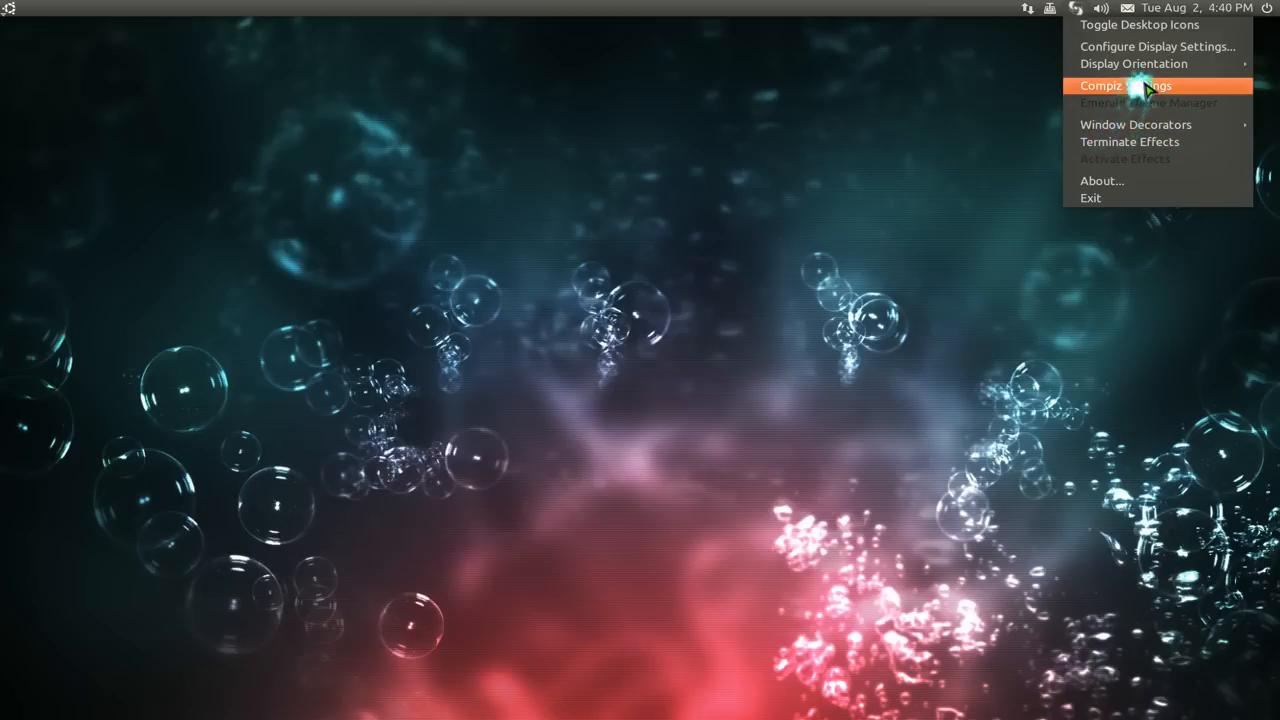
- Launch CompizConfig Settings Manager from the Displex menu, then reopen the Displex effects menu
click(1126, 85)
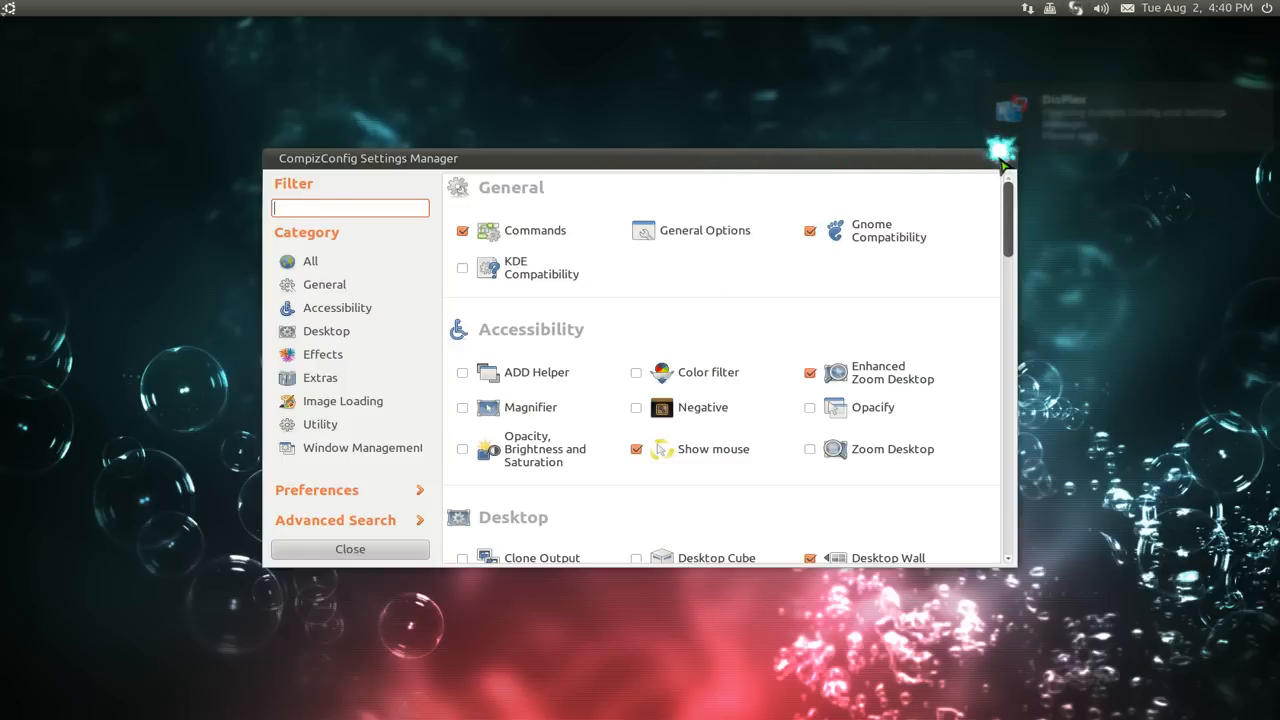
click(1049, 8)
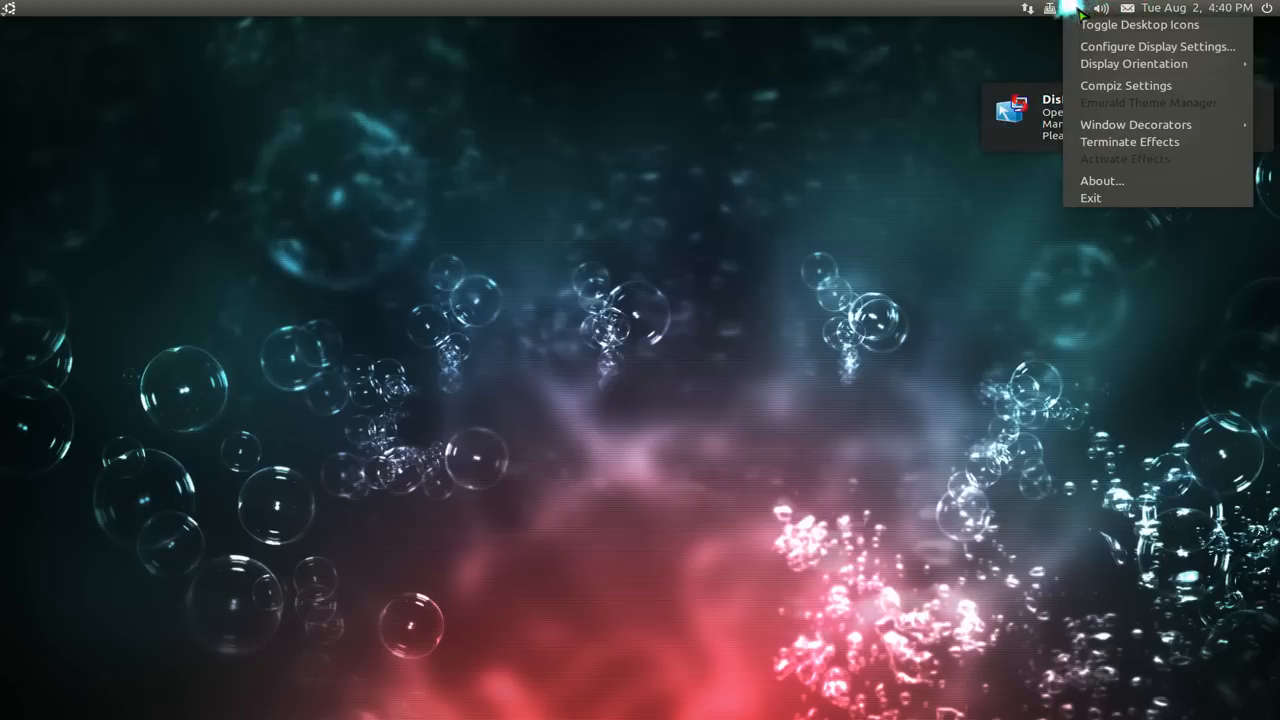
mouse_move(1140, 24)
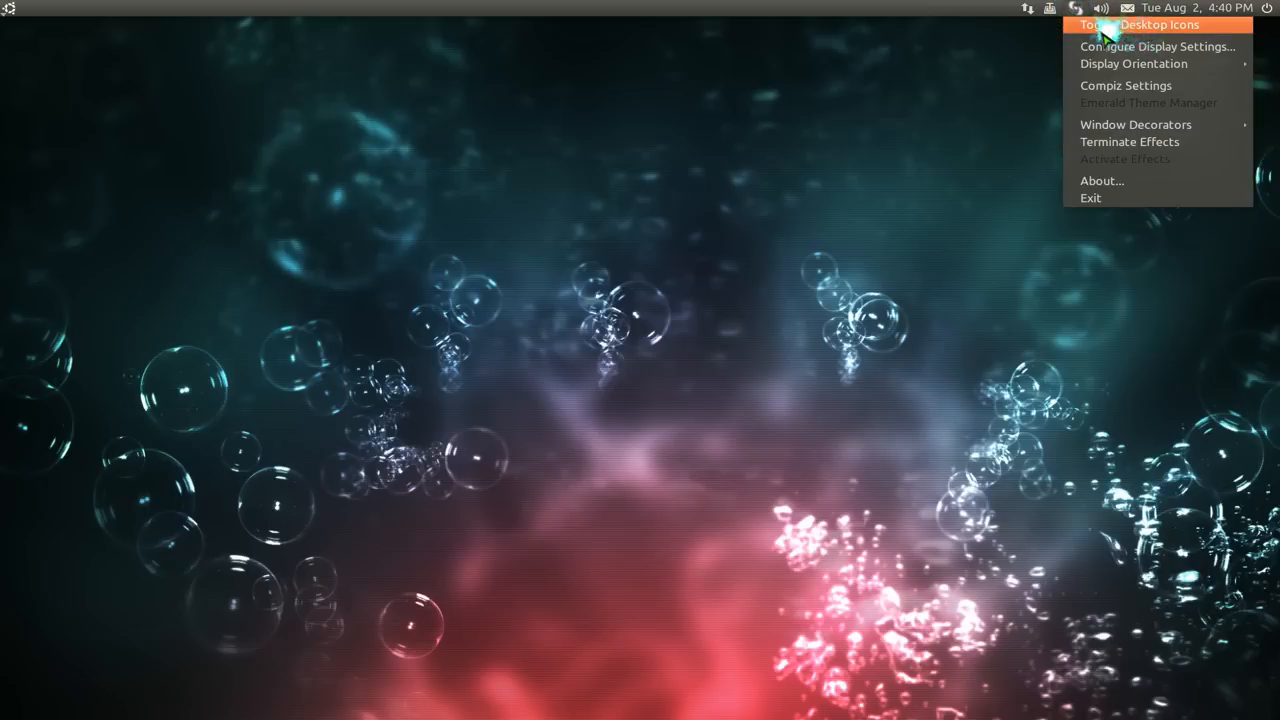
click(1133, 63)
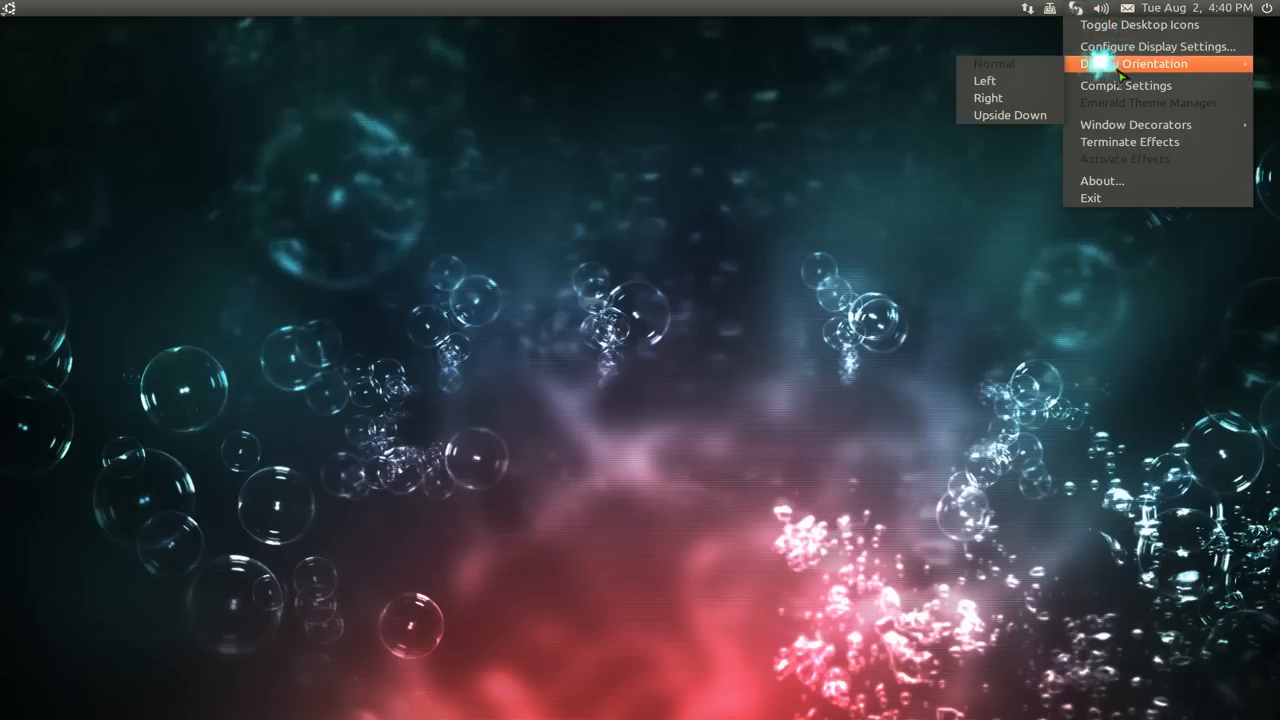
mouse_move(1130, 46)
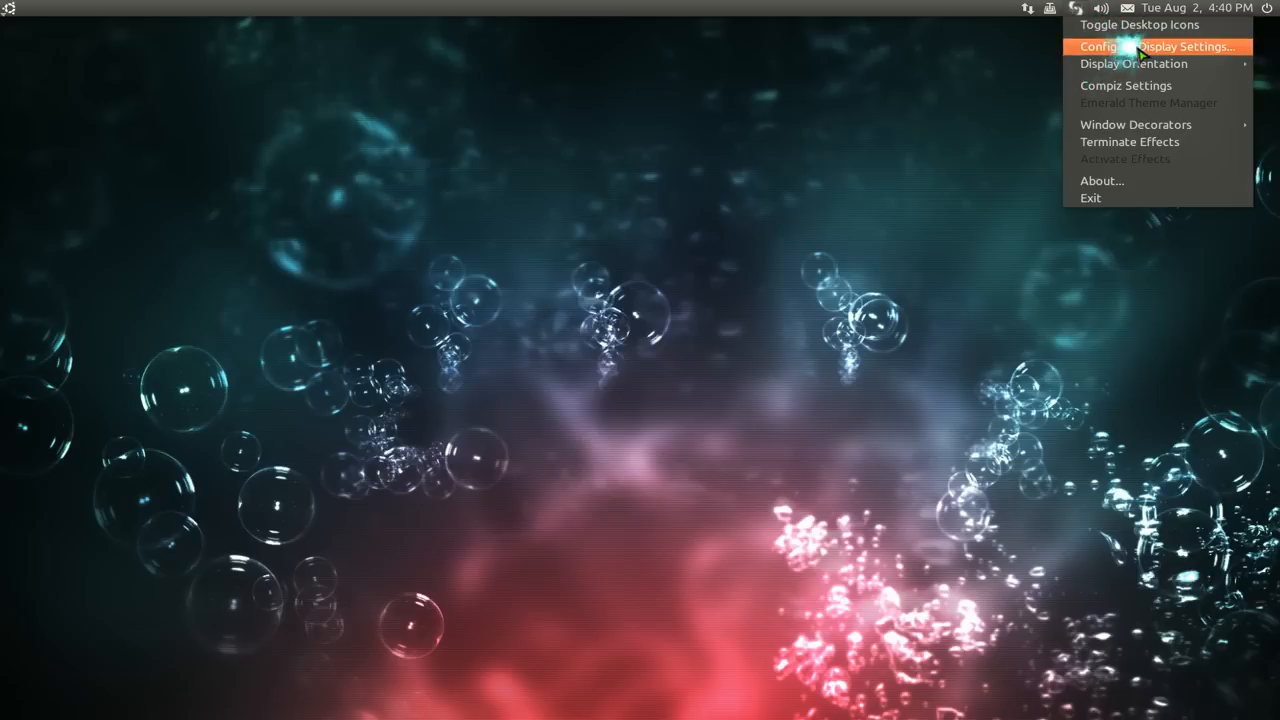
mouse_move(1135, 124)
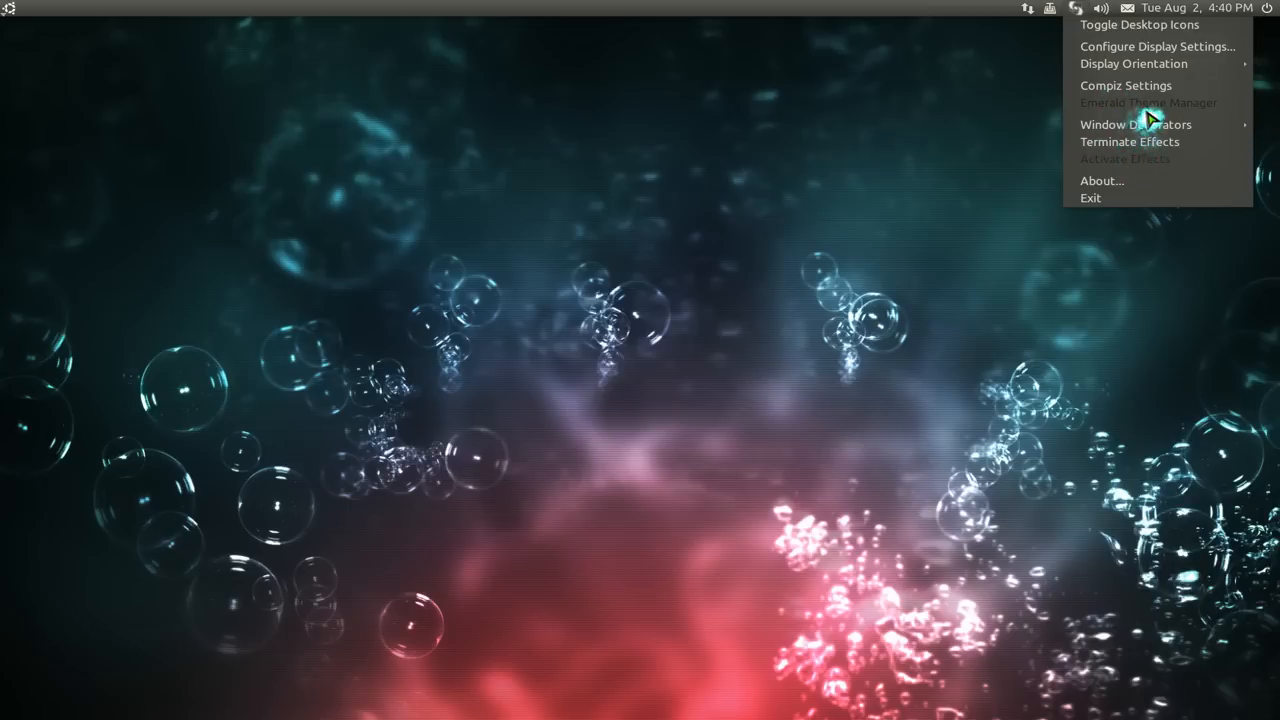
mouse_move(1140, 105)
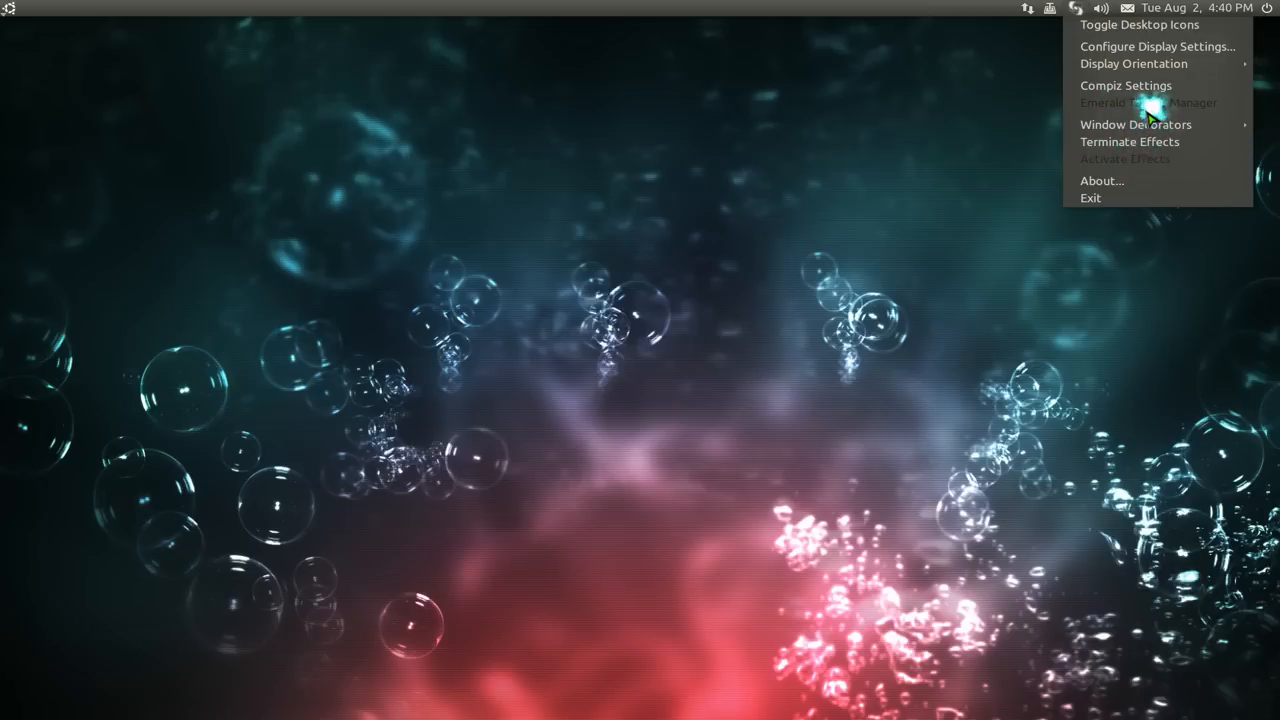
mouse_move(1148, 105)
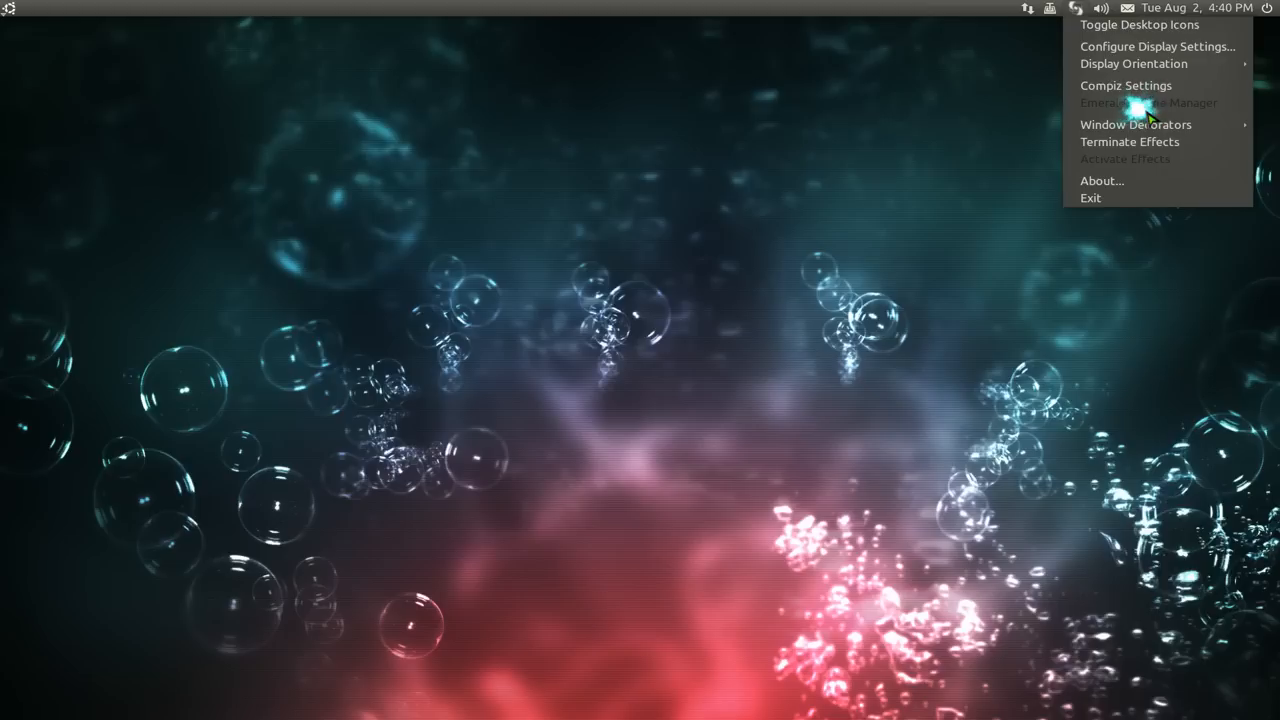
mouse_move(1148, 118)
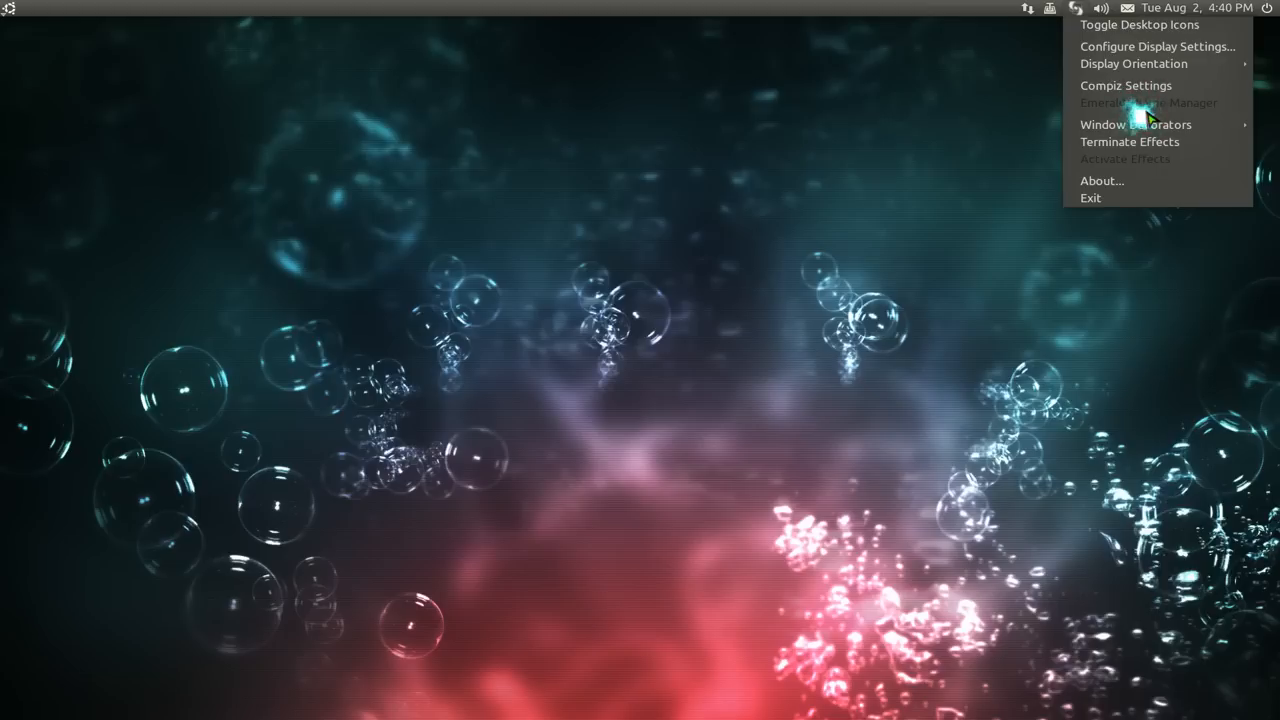
mouse_move(1130, 141)
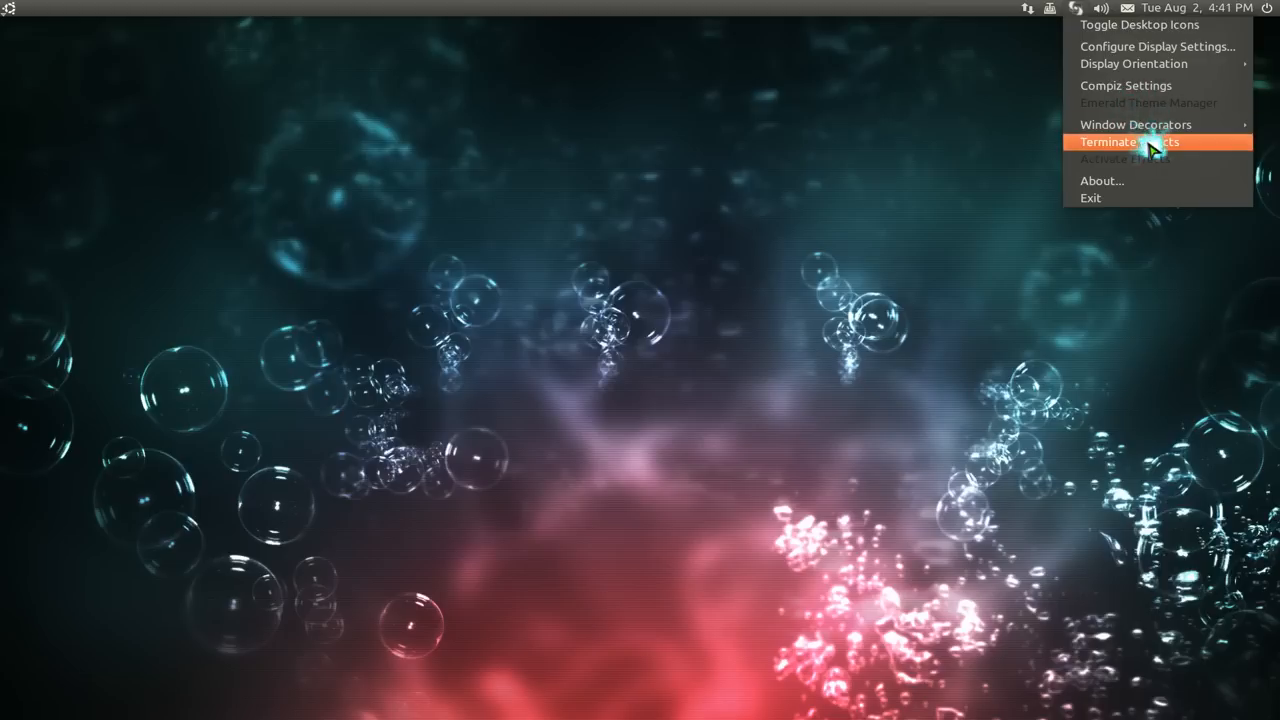
mouse_move(1145, 160)
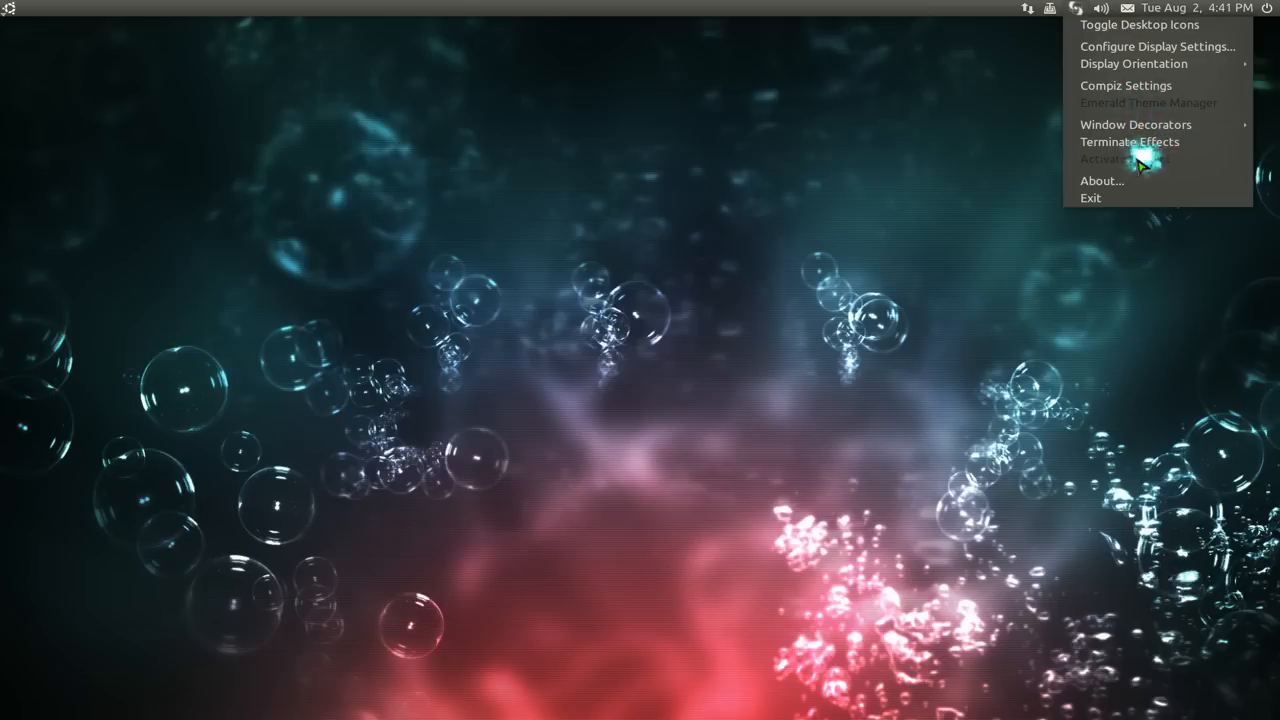
mouse_move(1140, 165)
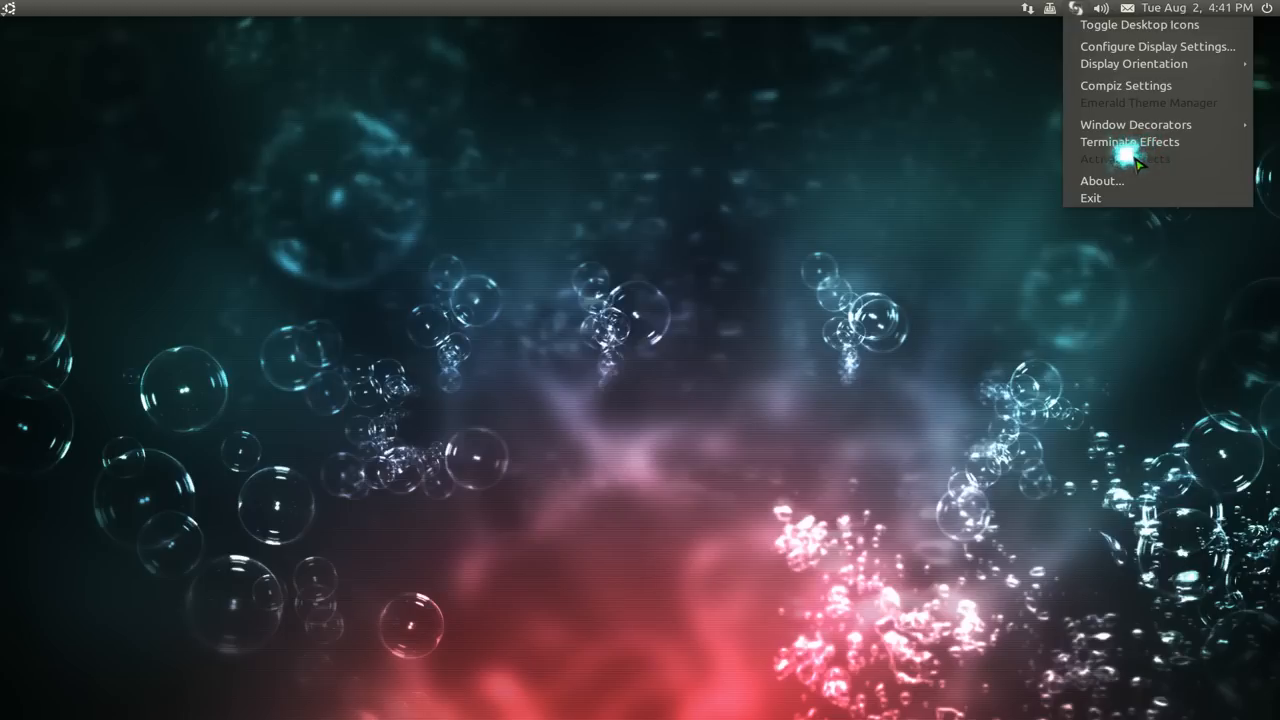
mouse_move(1130, 160)
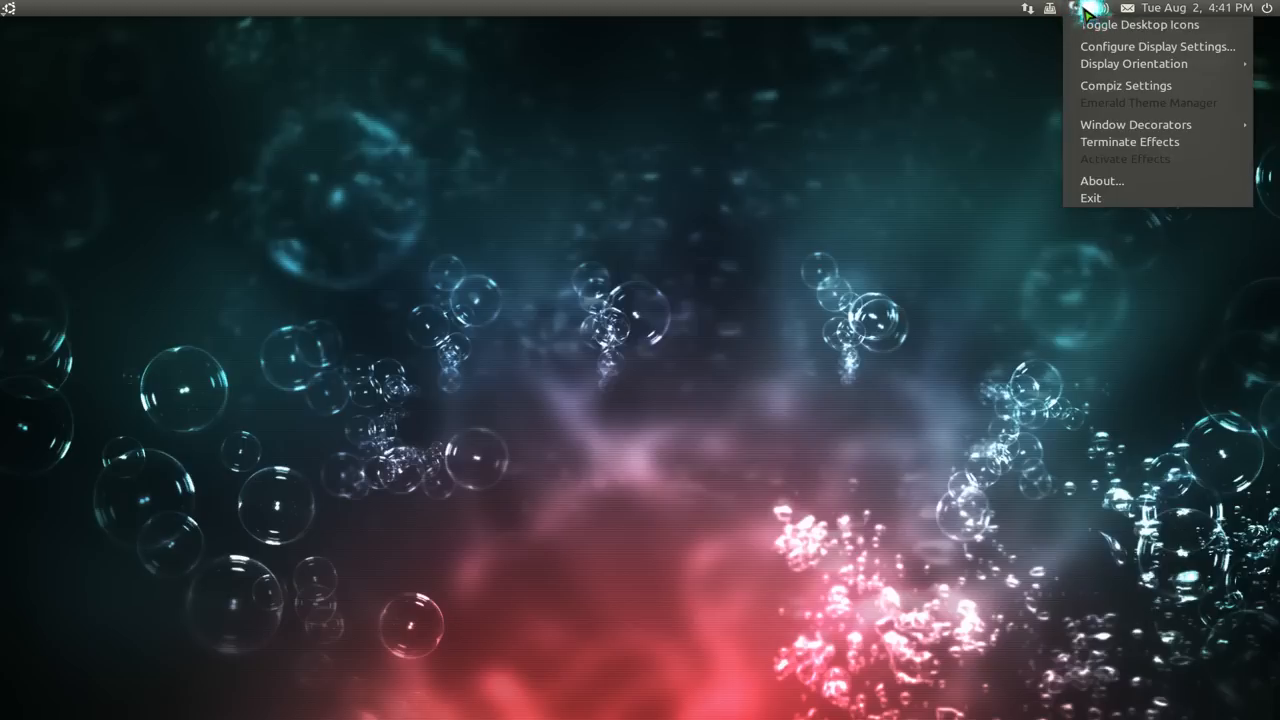
mouse_move(915, 165)
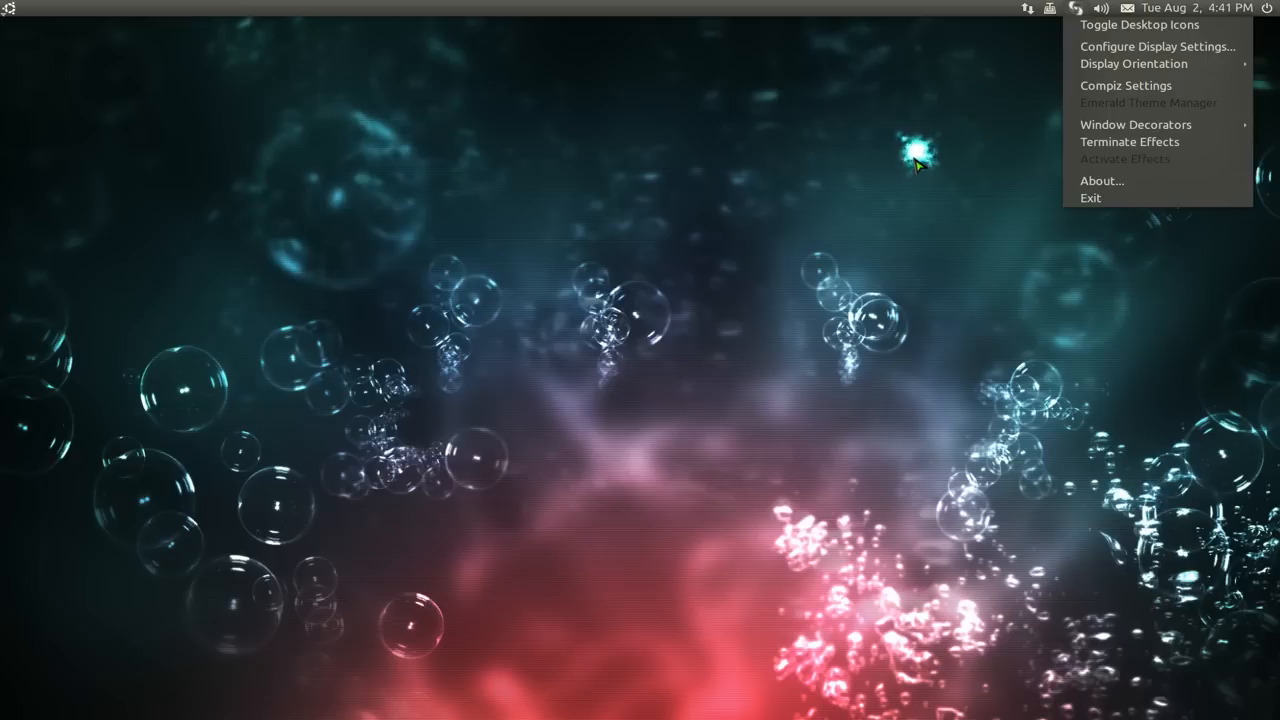